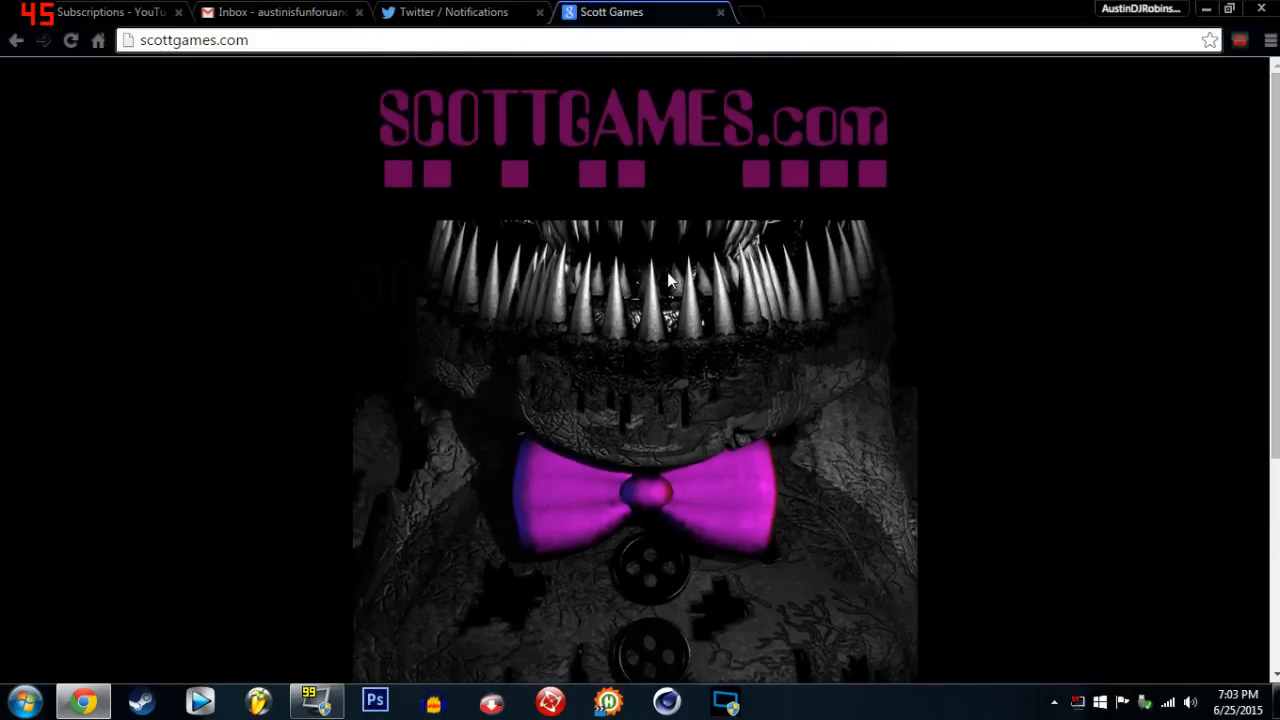
mouse_move(765, 245)
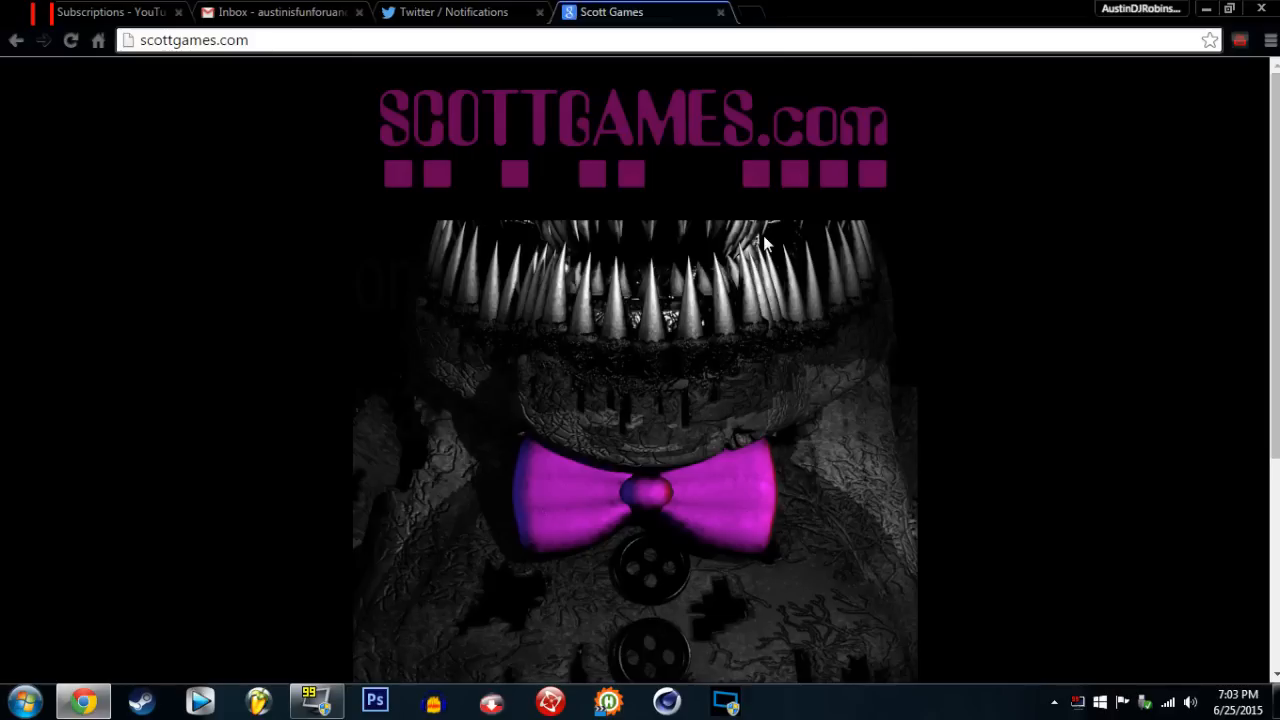
Scroll down the scottgames.com teaser to reveal the 10.31.15 date at its bottom.
scroll(down, 3)
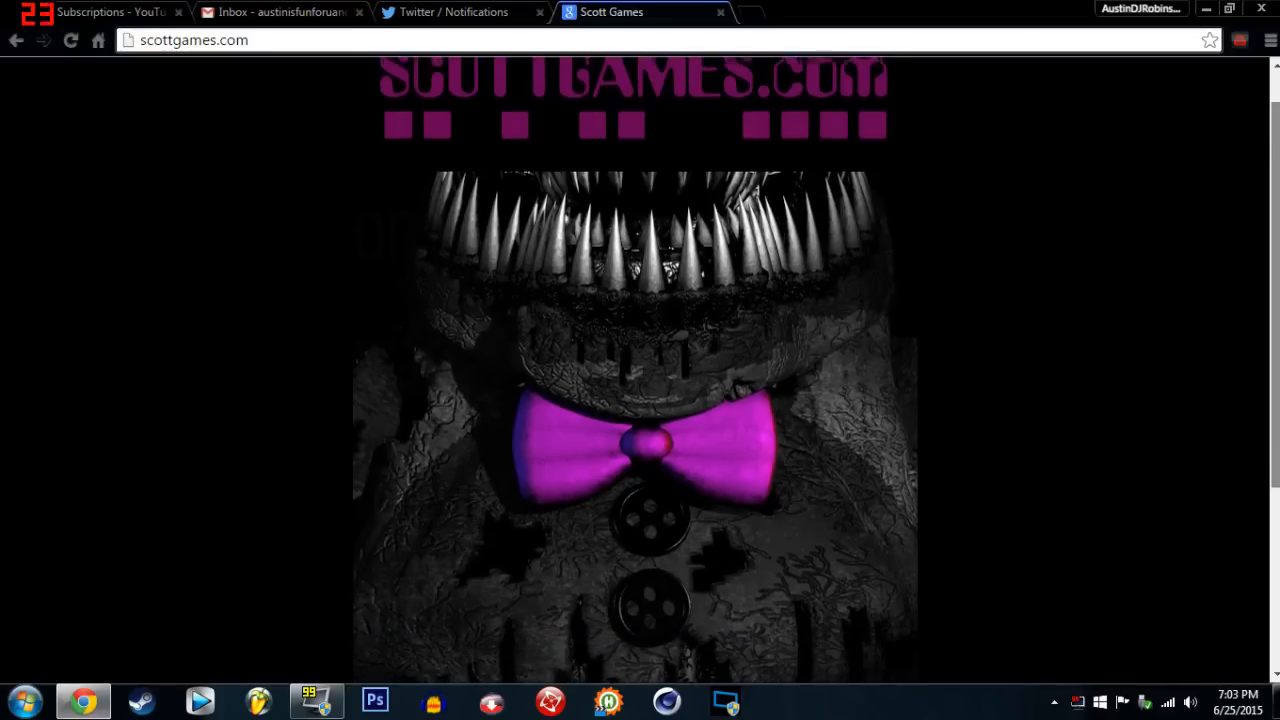
scroll(down, 3)
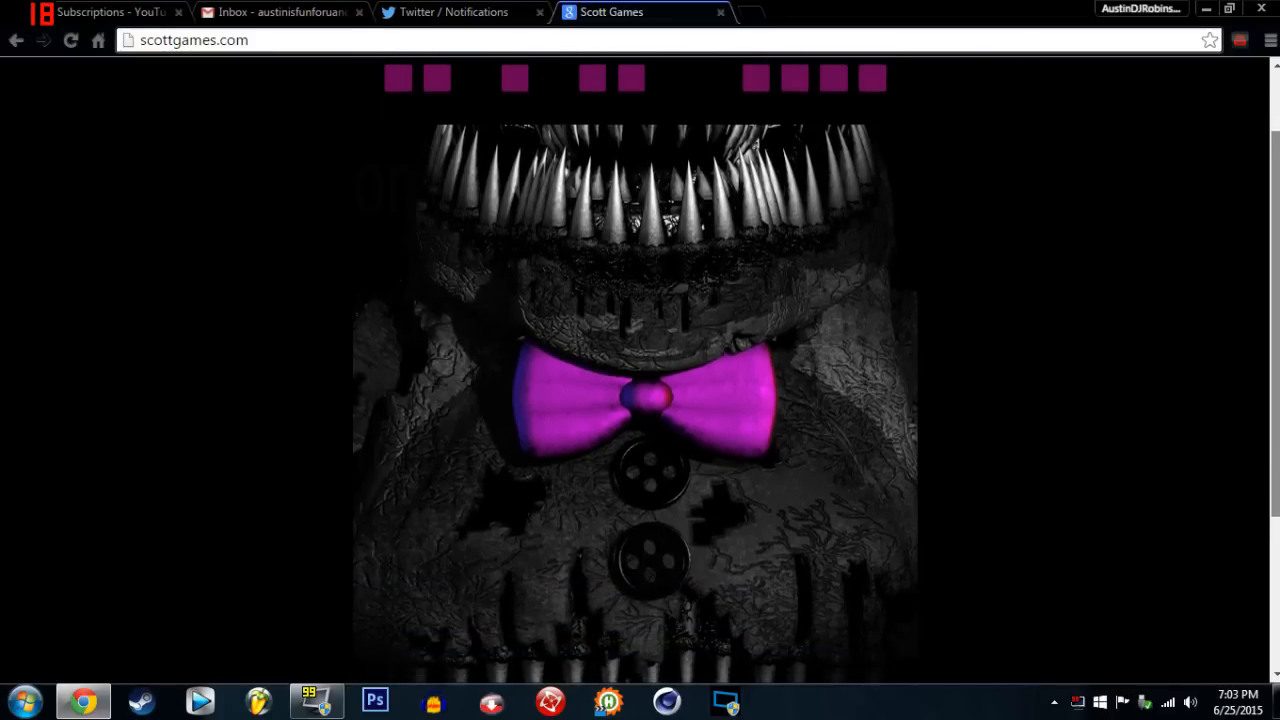
scroll(down, 3)
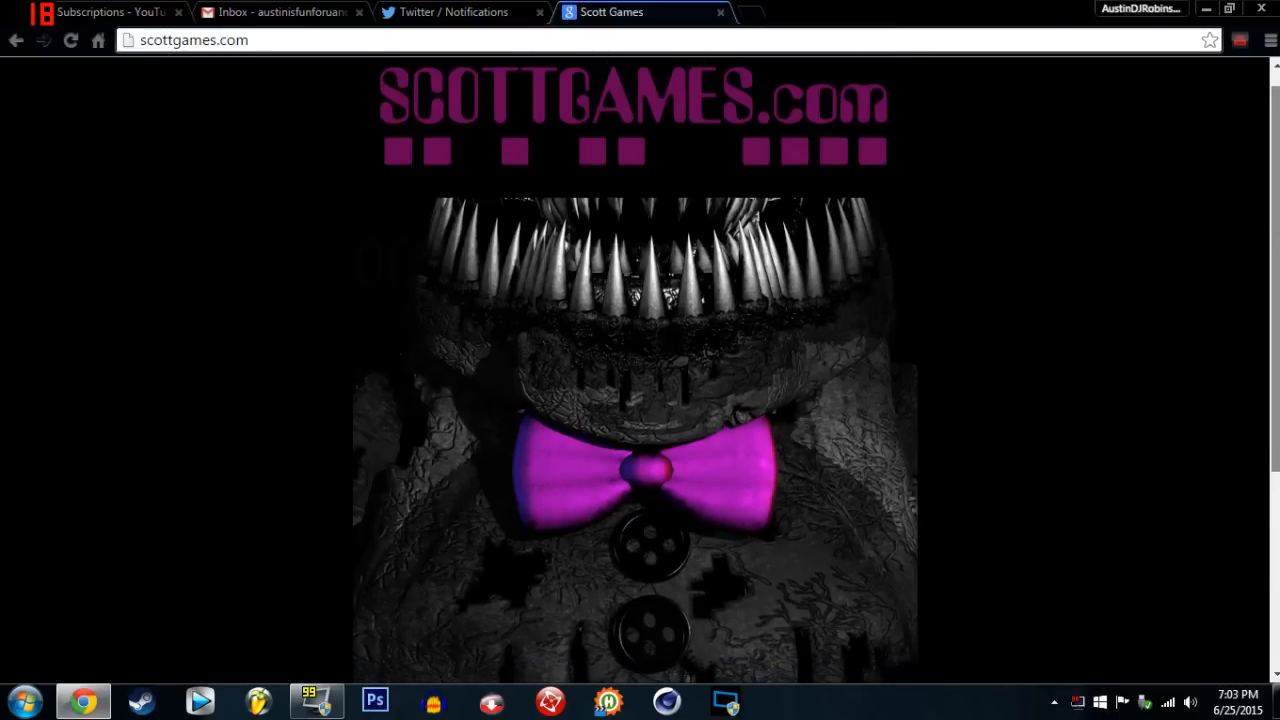
scroll(down, 3)
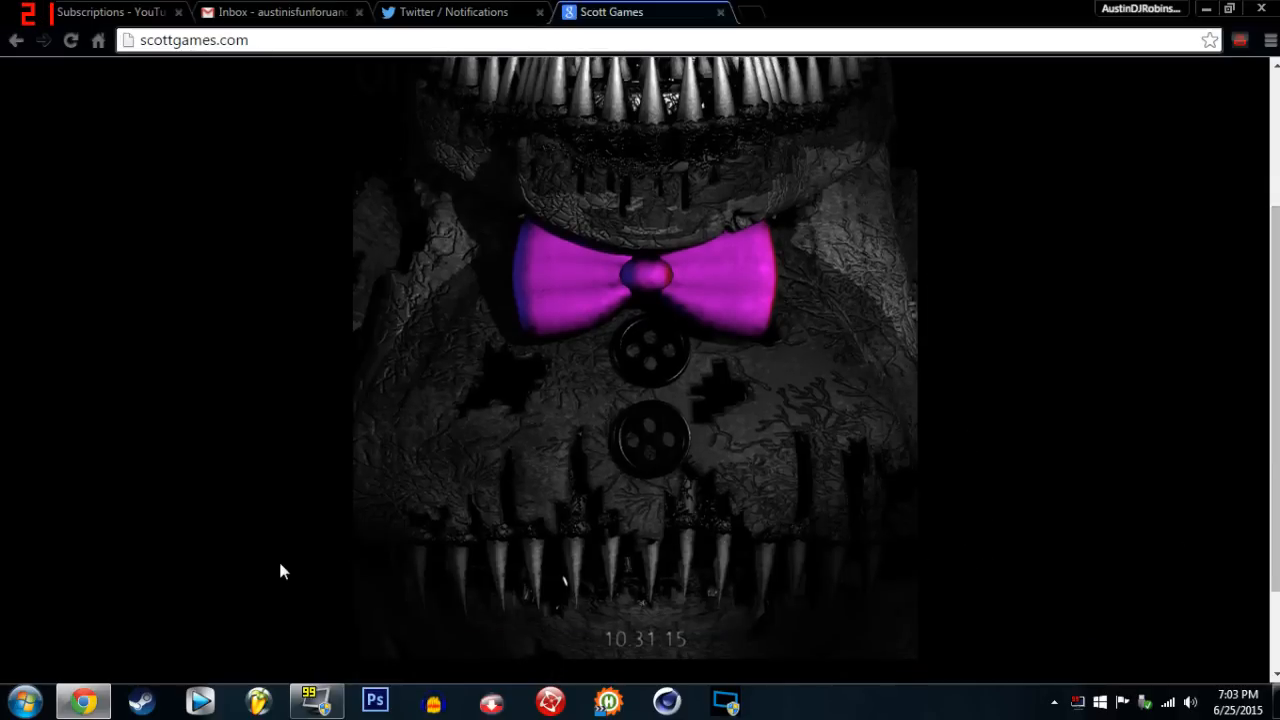
mouse_move(918, 610)
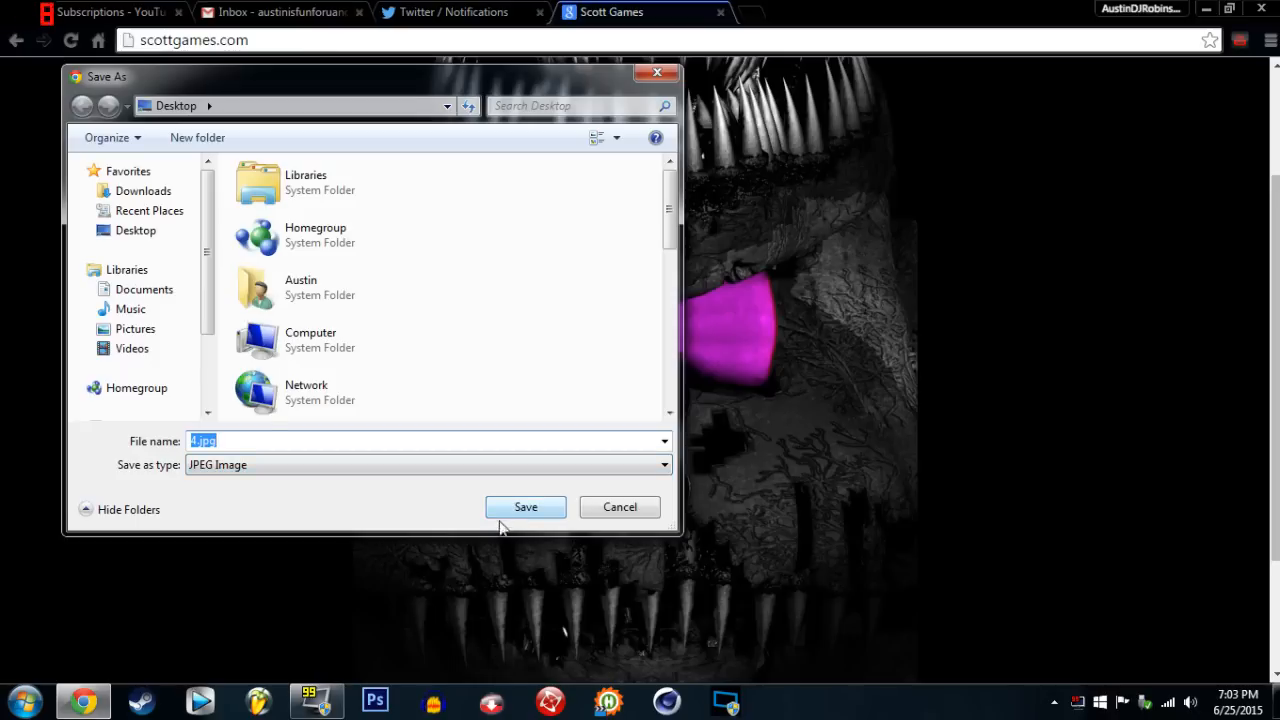
Save the teaser image to the desktop as 4.jpg and switch to Photoshop.
click(525, 506)
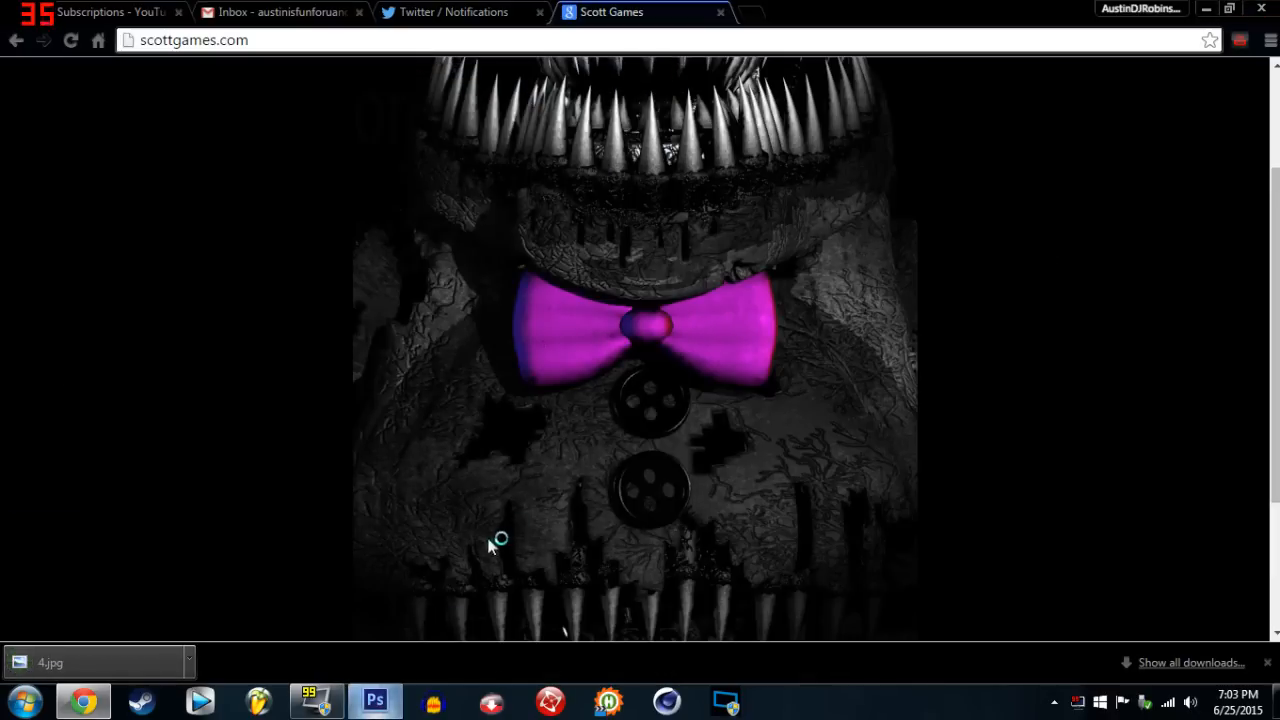
click(372, 701)
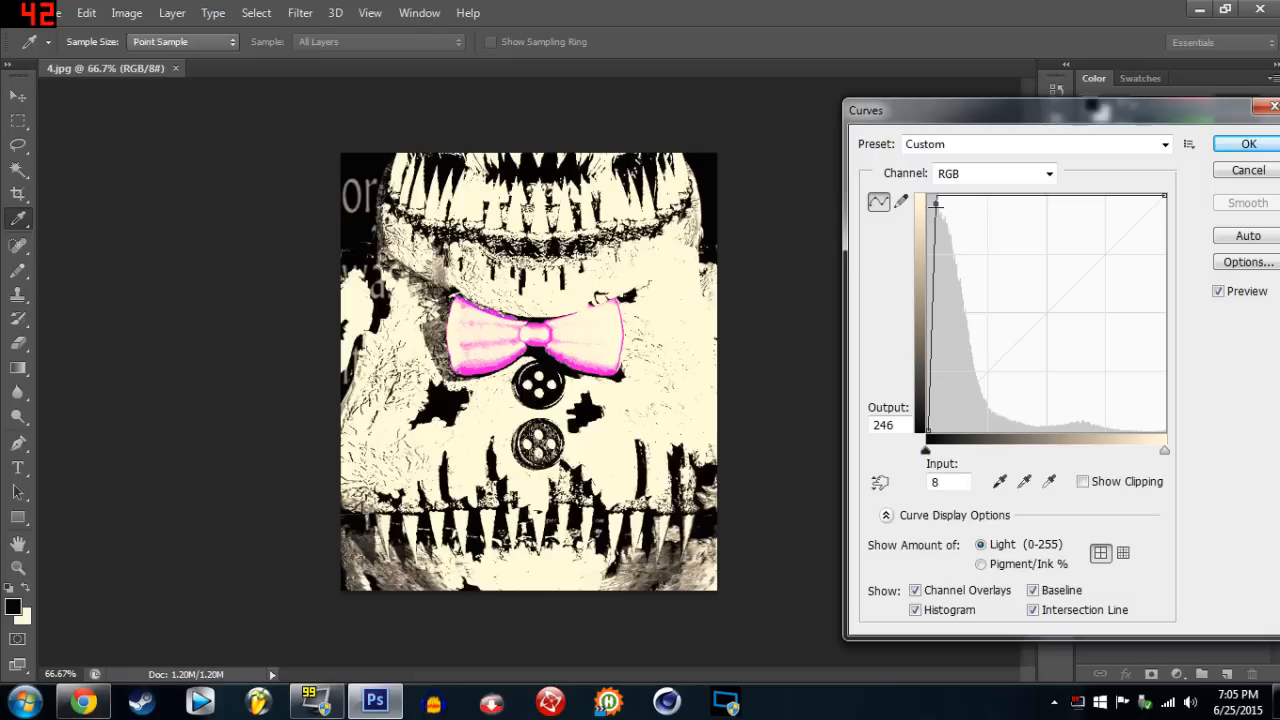
Drag the RGB curve into a steep bump to brighten the dark tones of 4.jpg.
drag(937, 203, 992, 237)
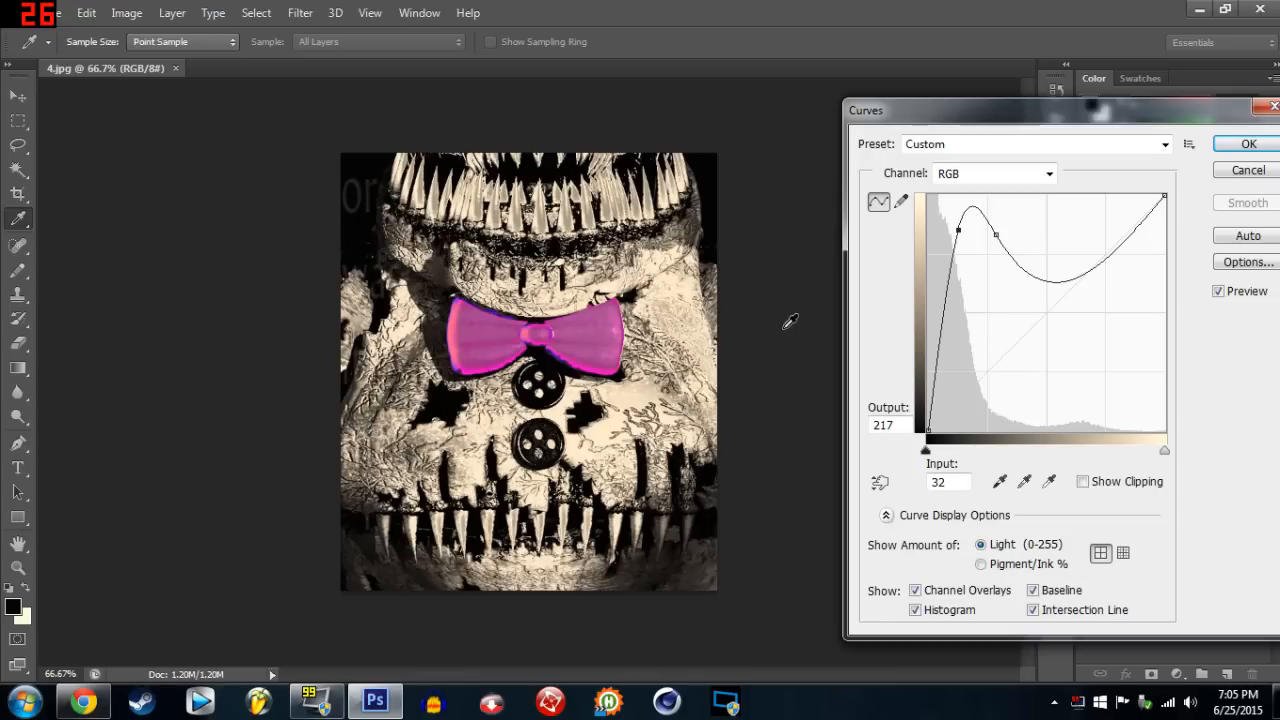
mouse_move(375, 192)
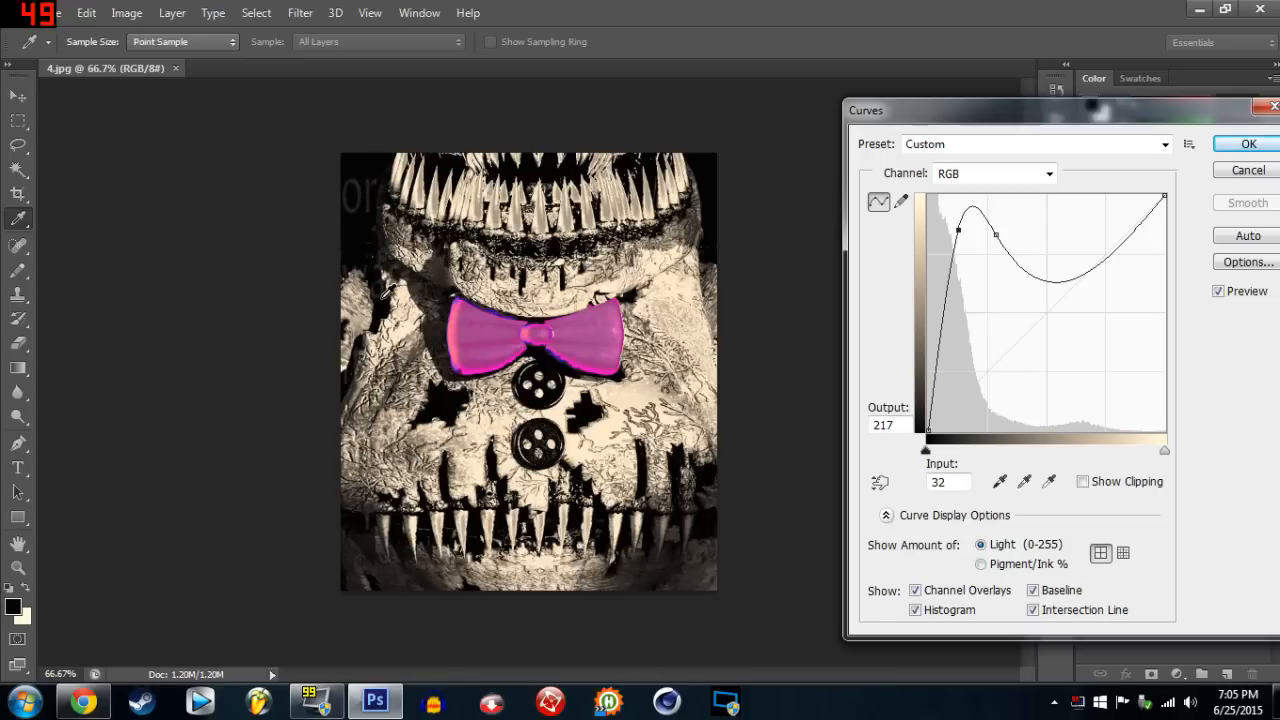
mouse_move(284, 359)
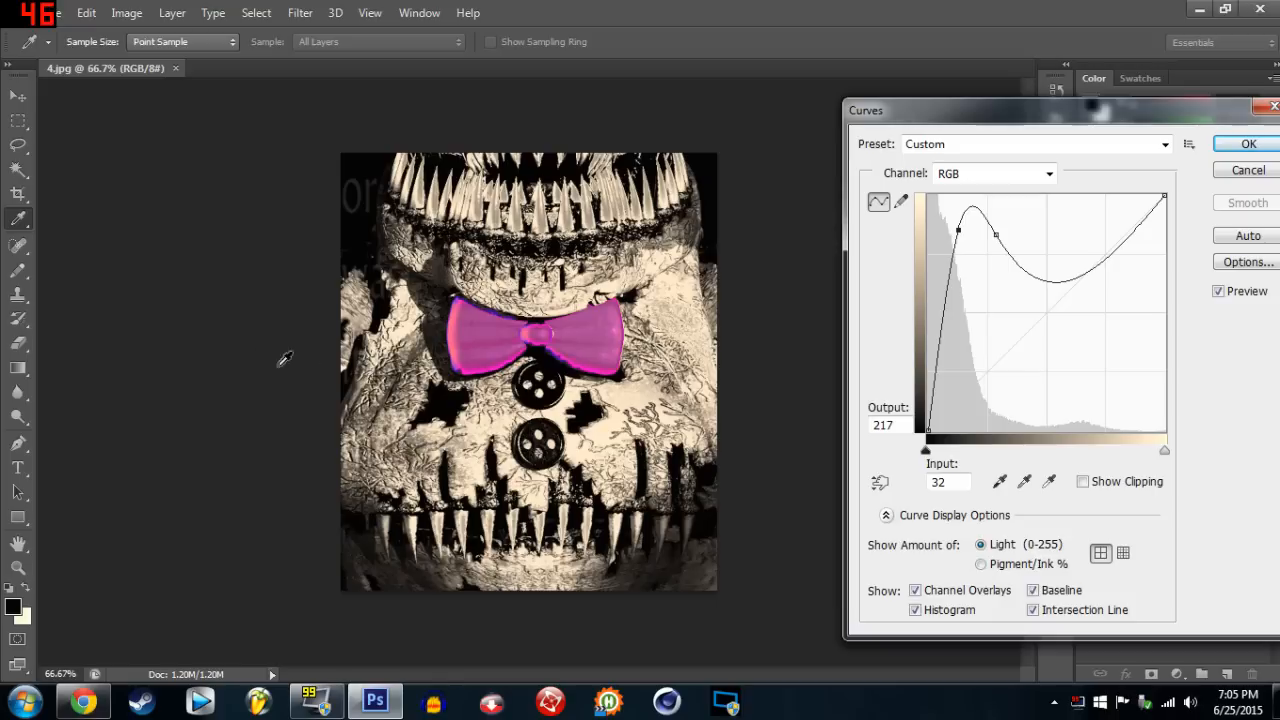
mouse_move(758, 356)
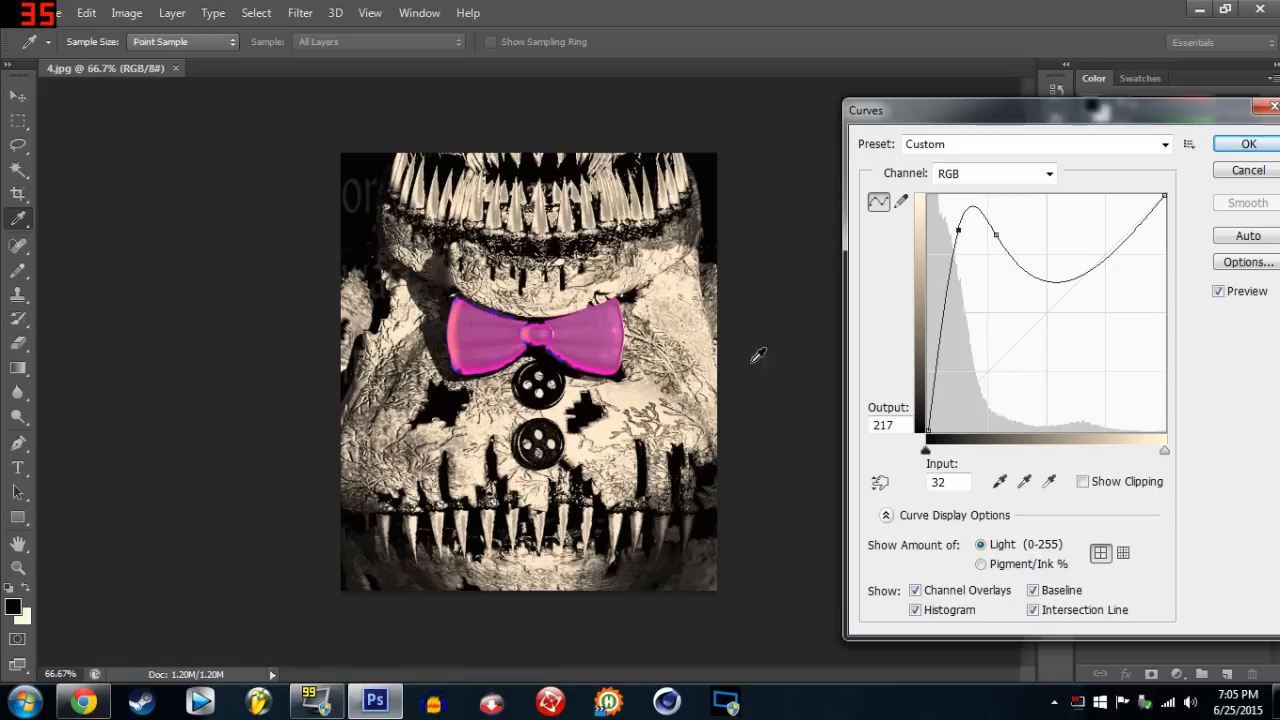
mouse_move(965, 243)
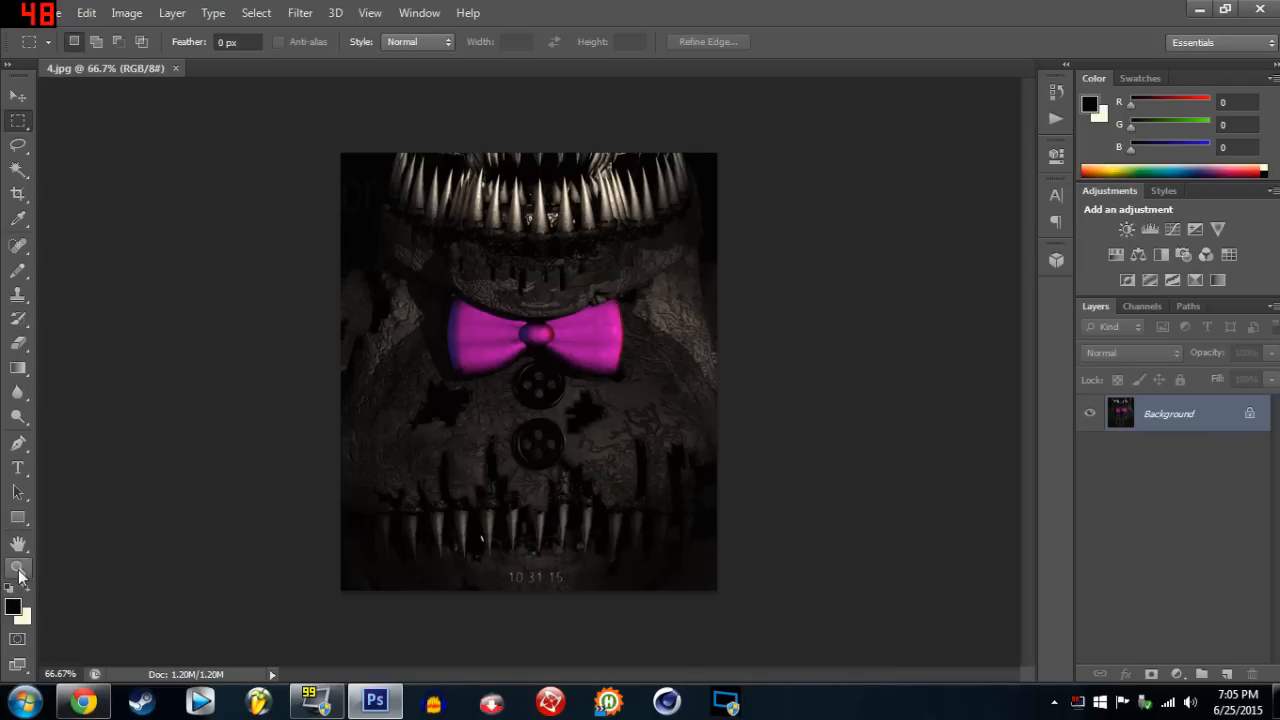
Discard the curve and zoom in on the lower teeth and the 10.31.15 date.
click(18, 568)
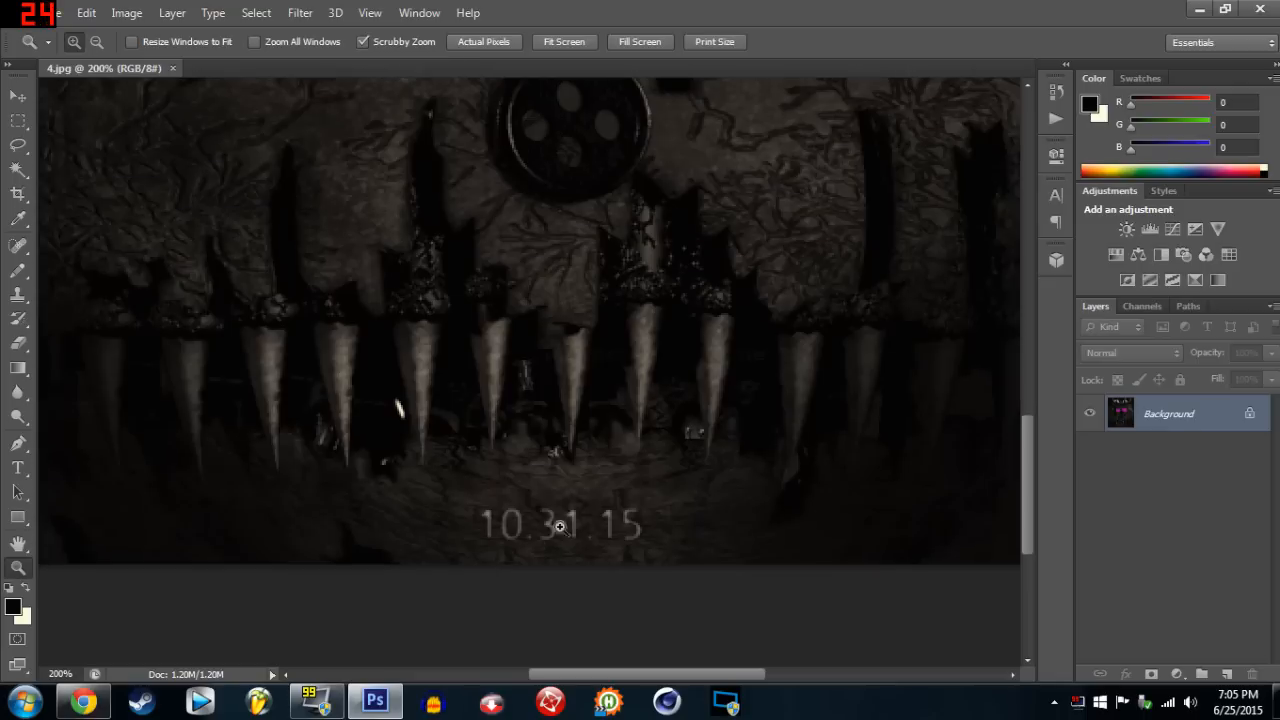
right_click(560, 528)
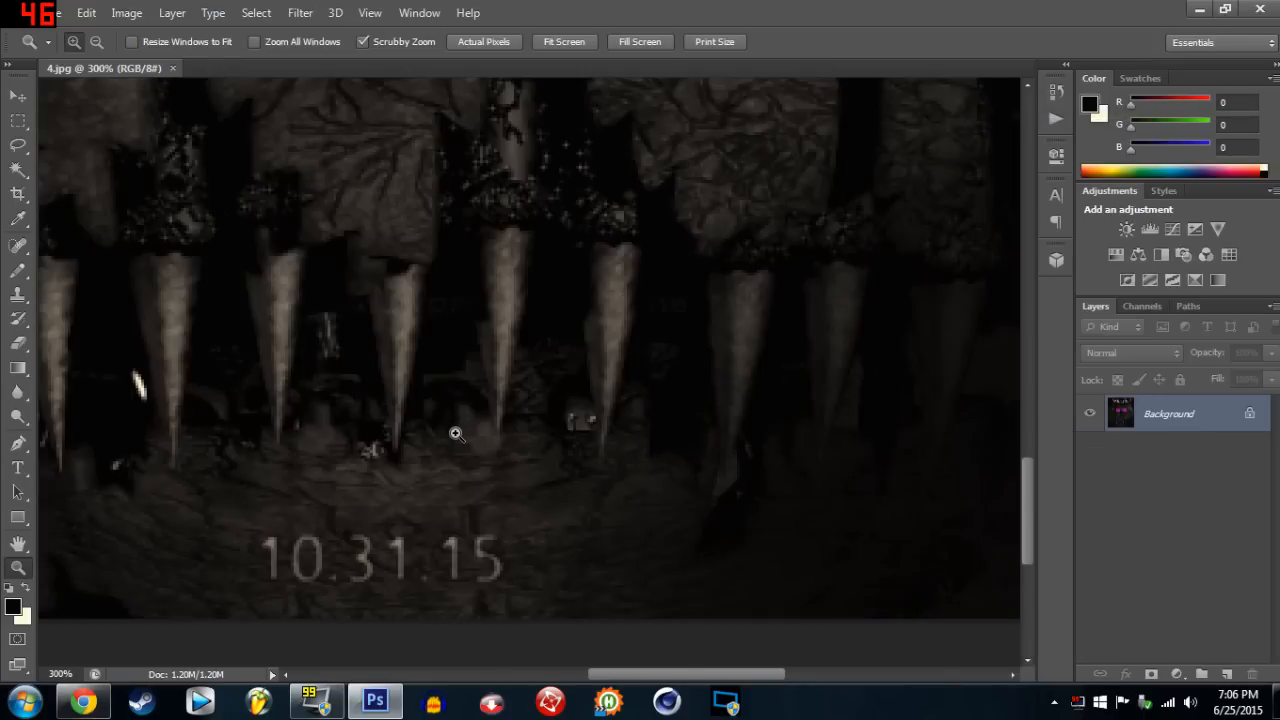
click(564, 41)
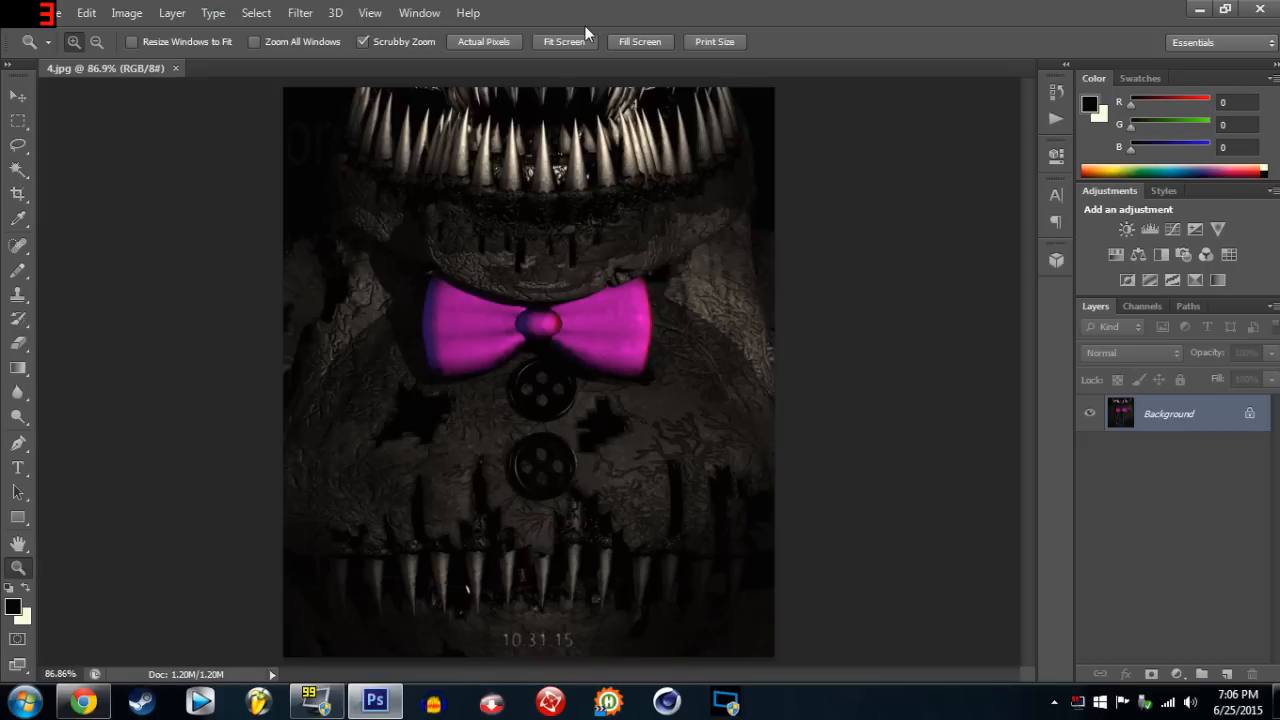
mouse_move(552, 320)
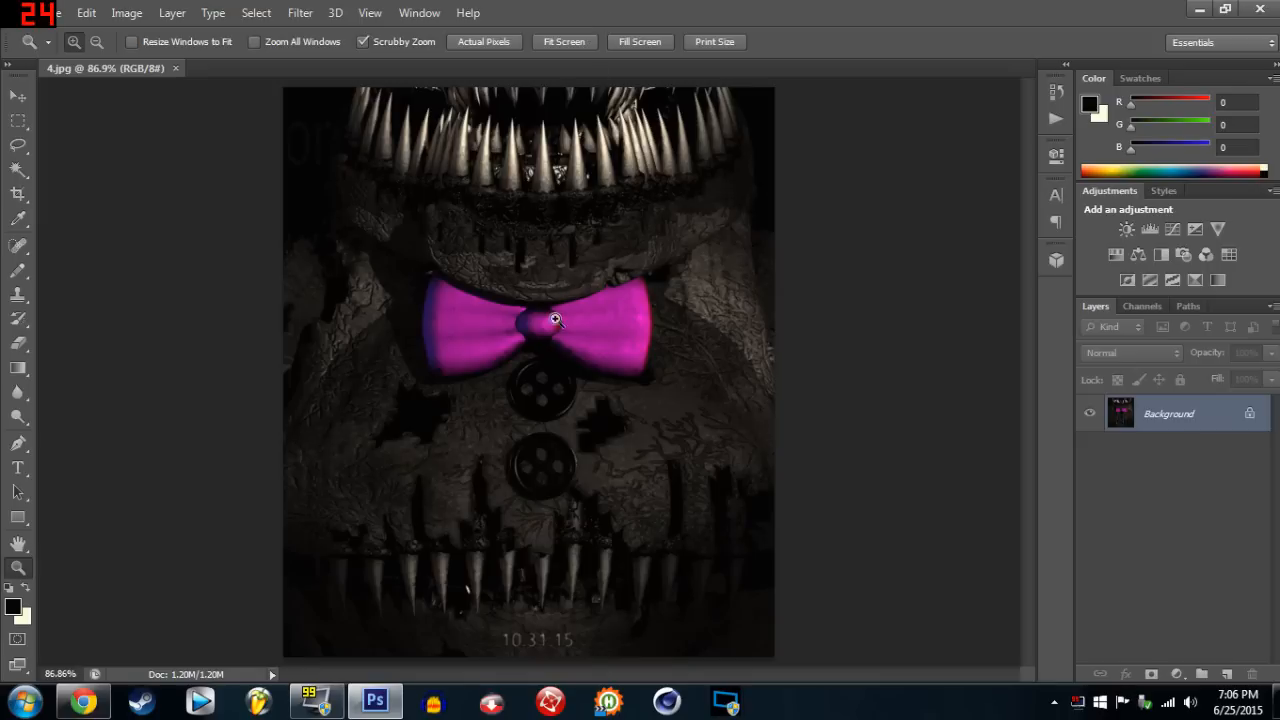
Use Fit Screen to view the entire 4.jpg teaser in the window.
click(554, 320)
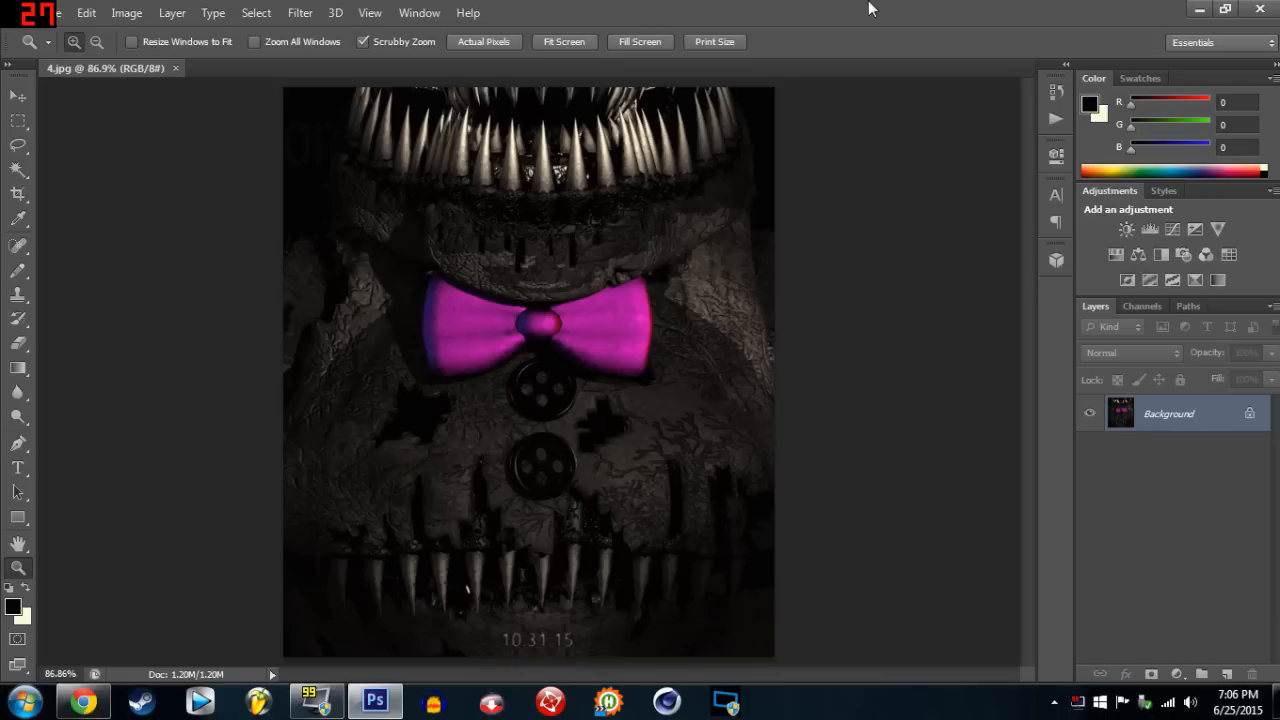
mouse_move(881, 21)
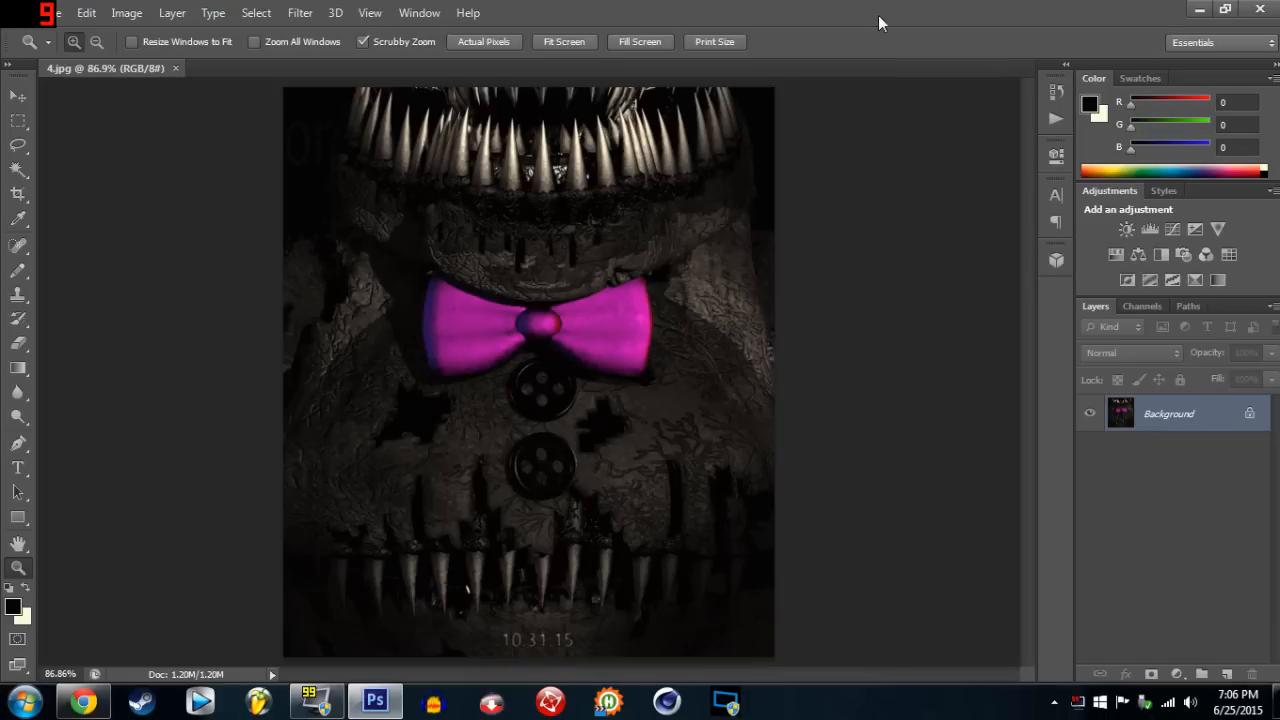
mouse_move(785, 45)
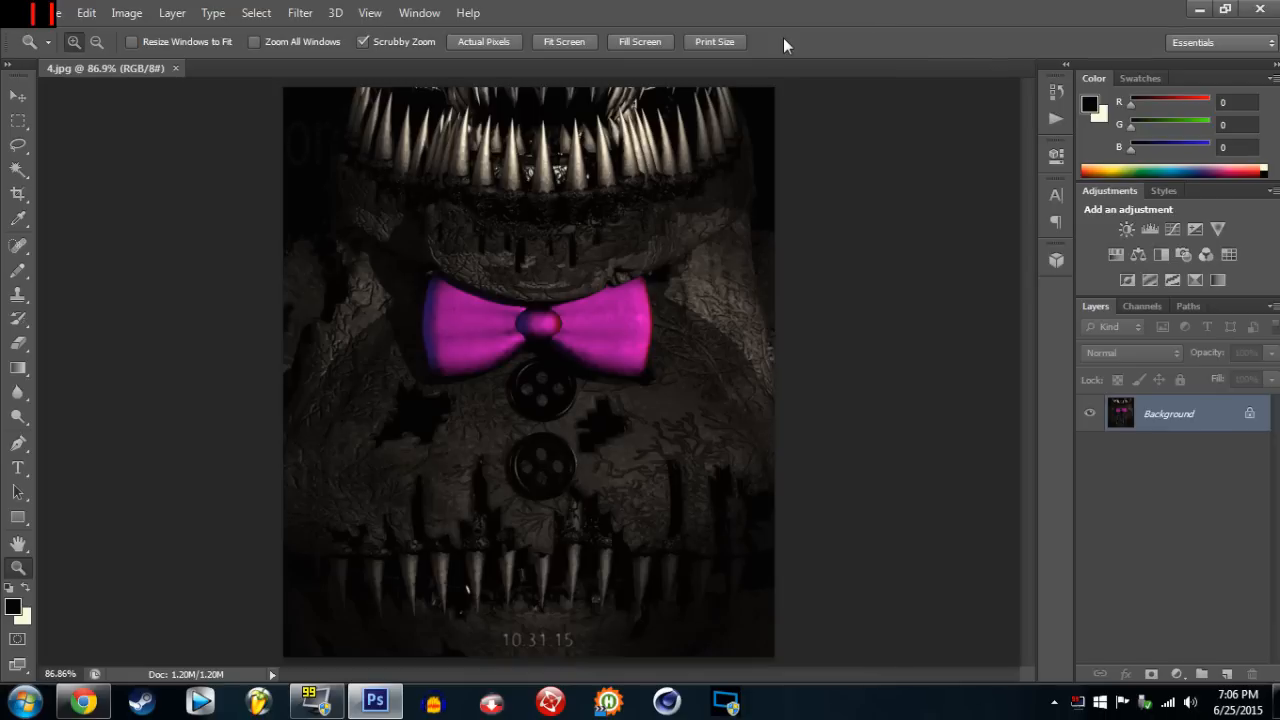